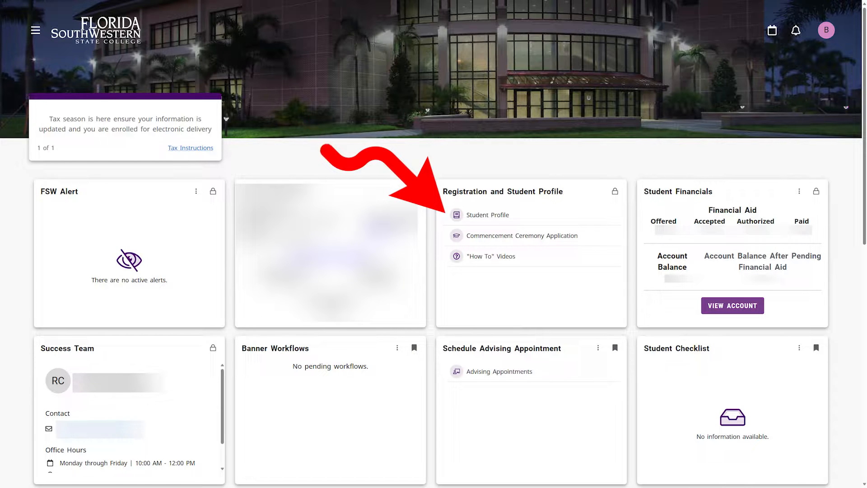
- Go through Student Profile and Registration and Planning to Register for Classes, then continue with Fall 2018
left_click(486, 214)
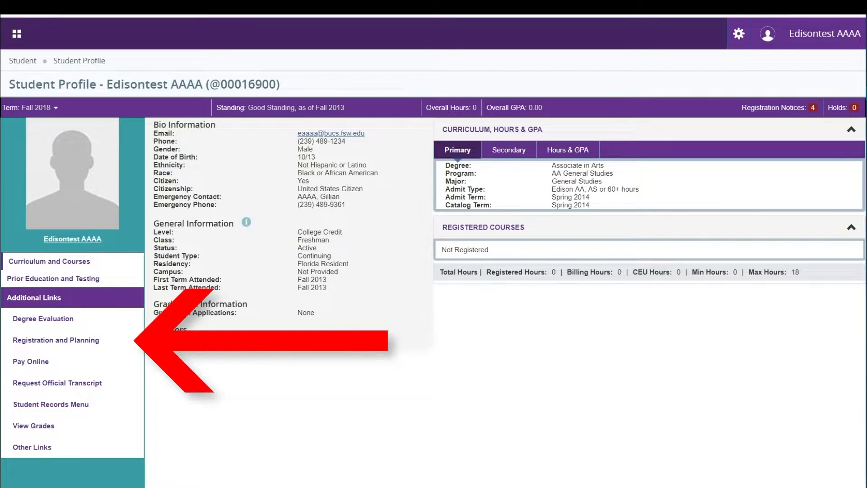
left_click(56, 340)
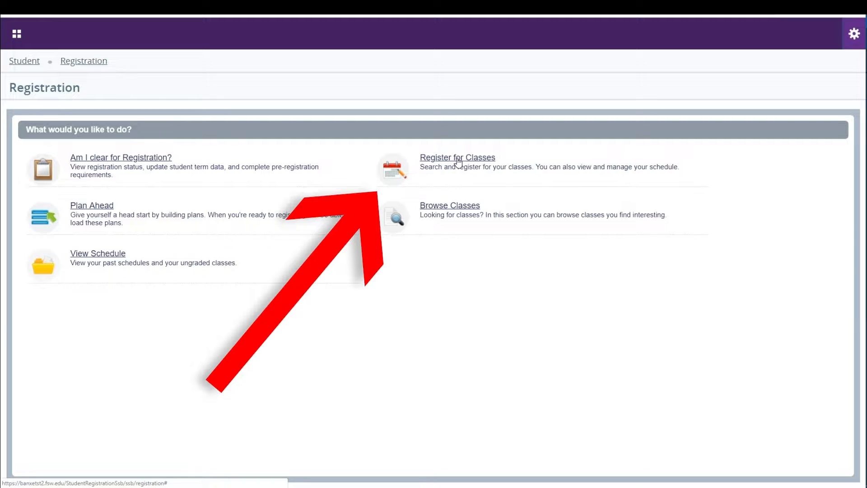
left_click(457, 157)
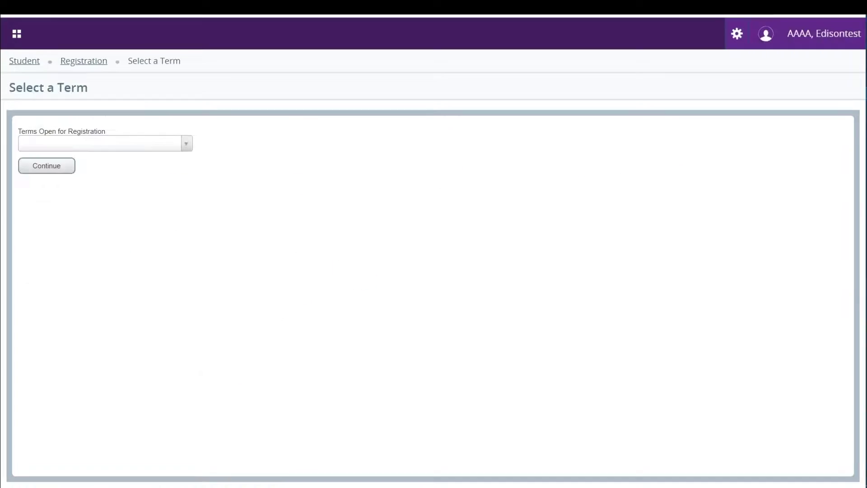
mouse_move(160, 168)
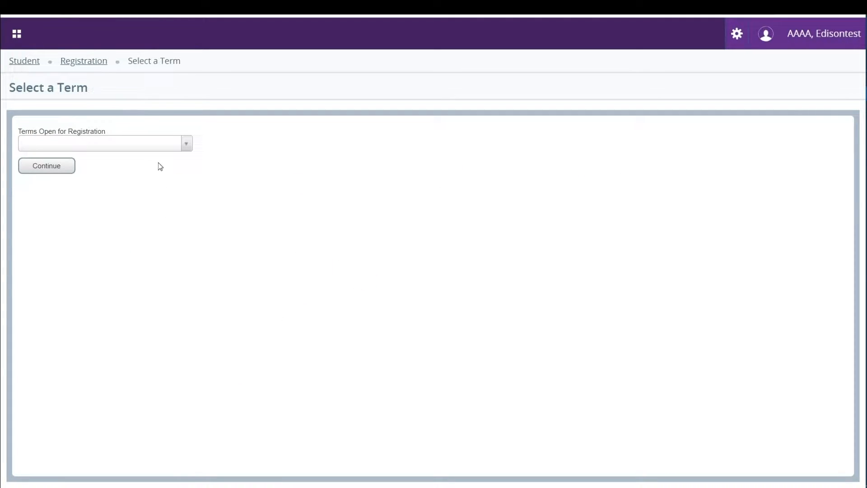
left_click(185, 143)
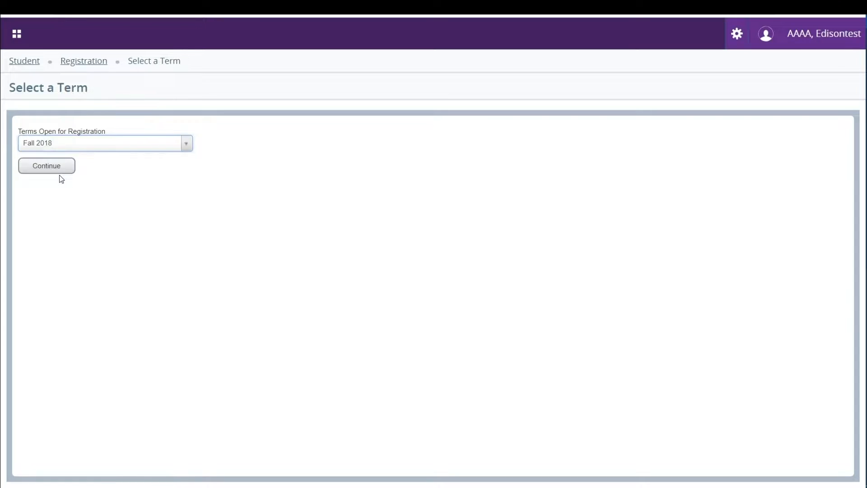
left_click(46, 165)
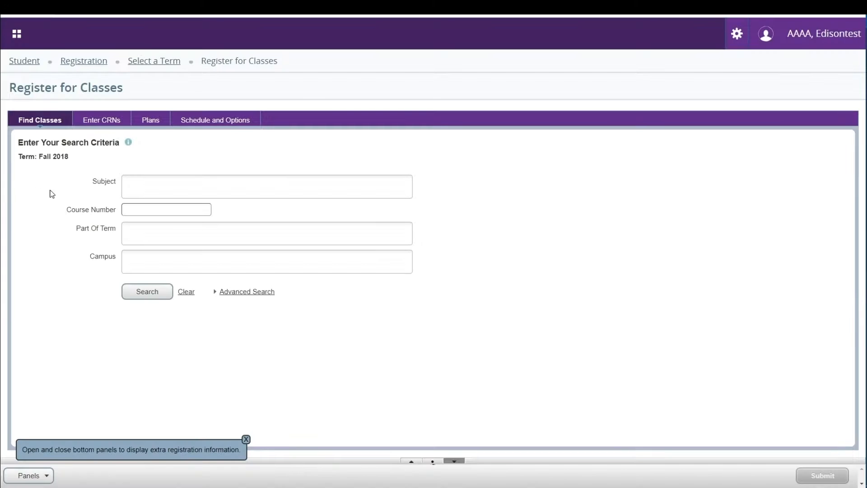
- Switch from the subject search to Enter CRNs and enter CRN 14481
left_click(266, 185)
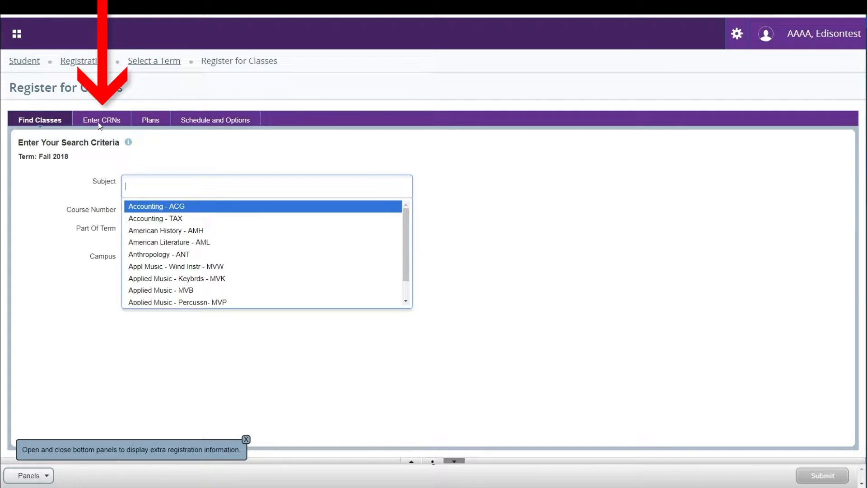
left_click(101, 120)
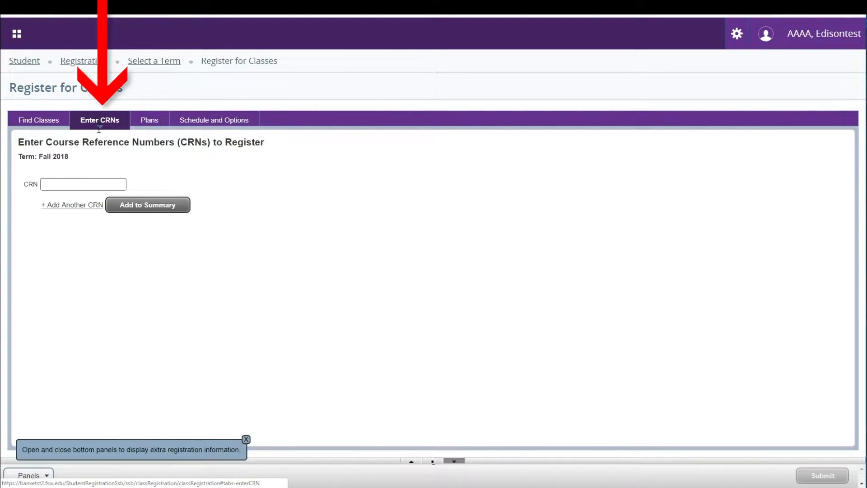
left_click(83, 184)
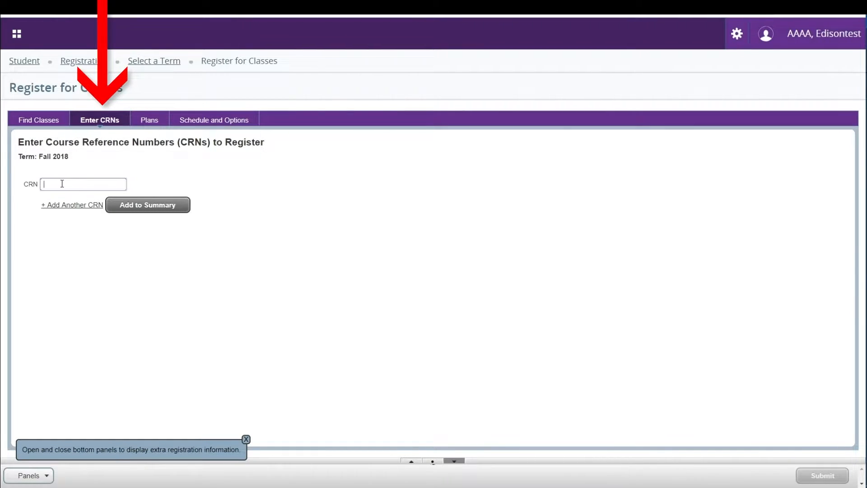
type("14481")
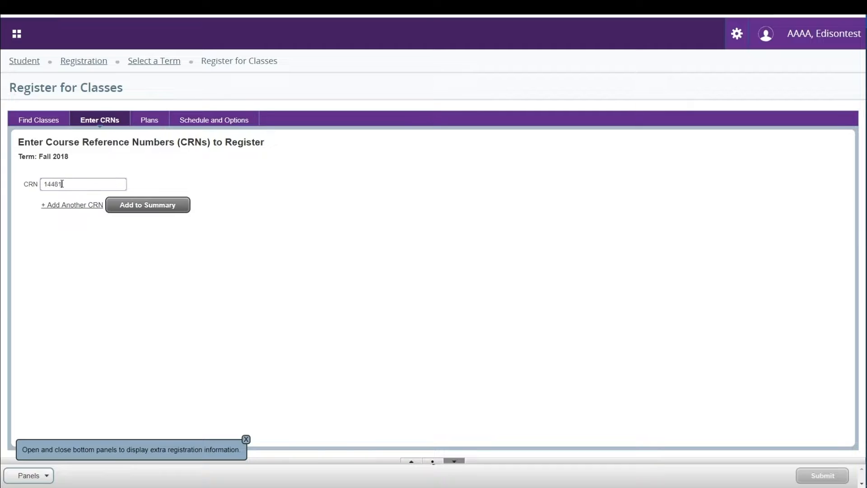
mouse_move(147, 204)
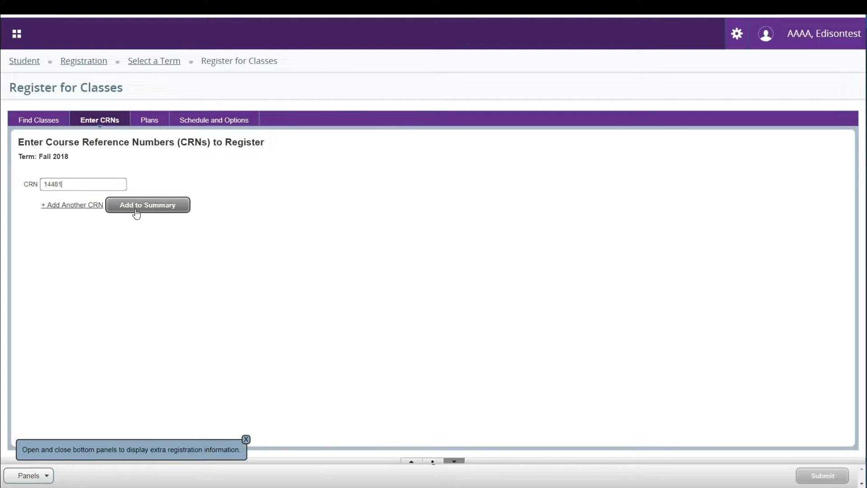
- Add CRN 14481 (COMP II Essay, ENC 1102) to the summary and restore the bottom panels
left_click(147, 204)
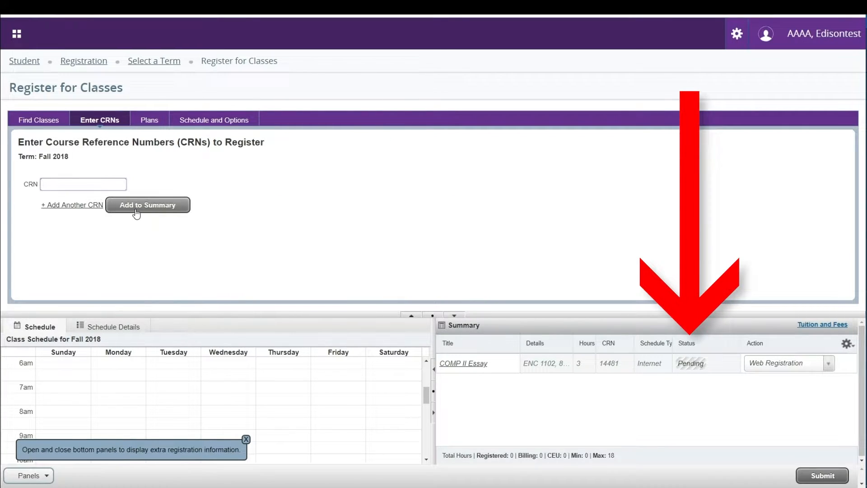
mouse_move(133, 235)
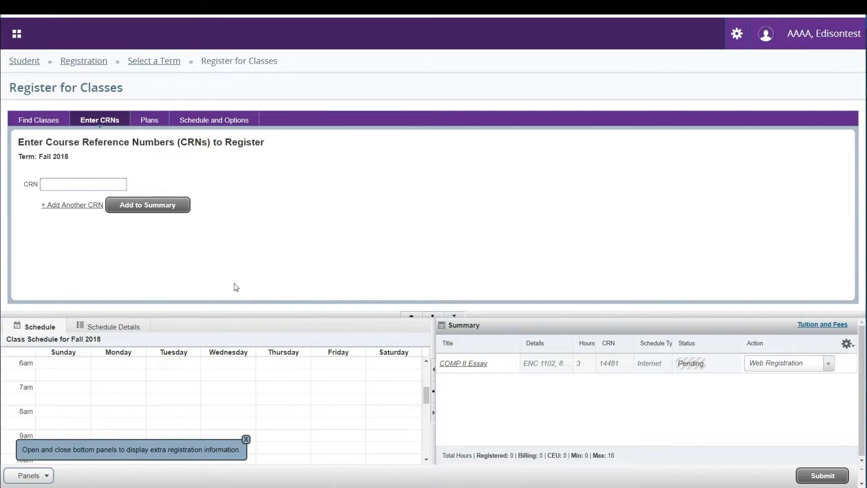
mouse_move(411, 316)
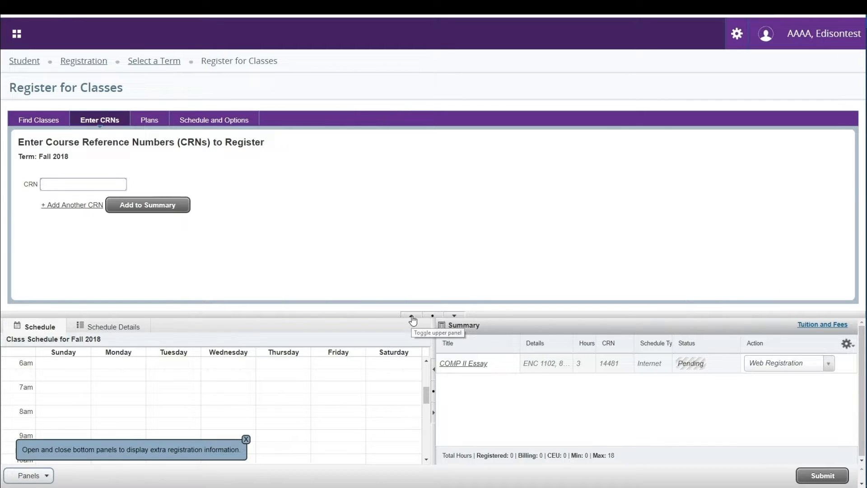
left_click(411, 316)
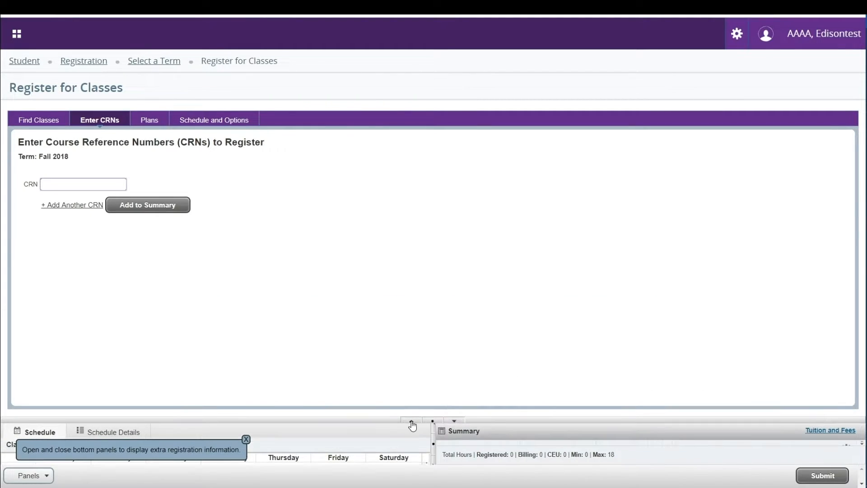
left_click(83, 185)
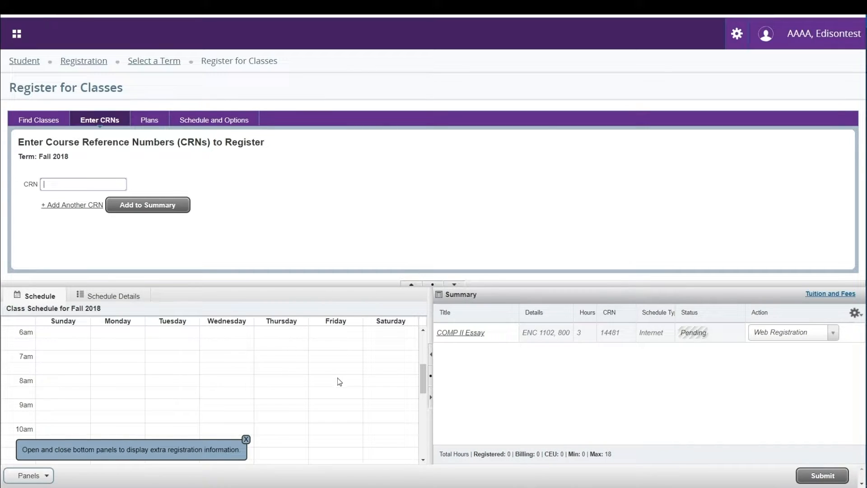
mouse_move(327, 345)
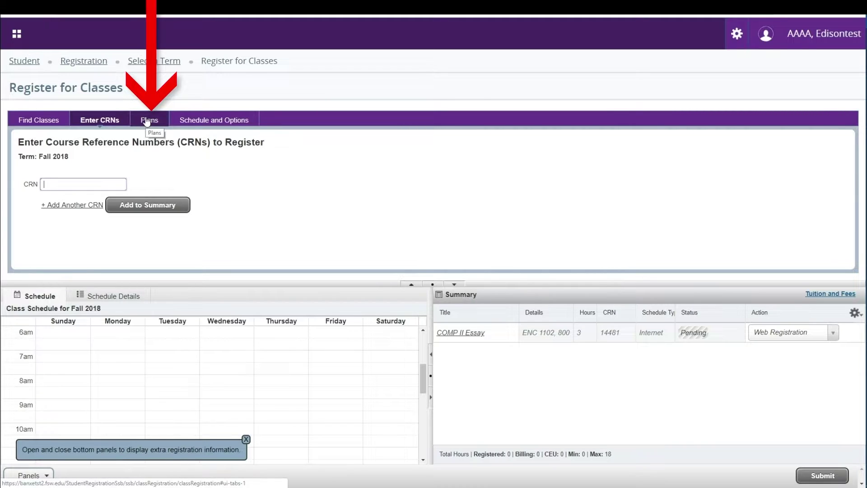
- Open the Plans tab to see Blackbeard's New Schedule and the Advisor Created Plan
left_click(149, 121)
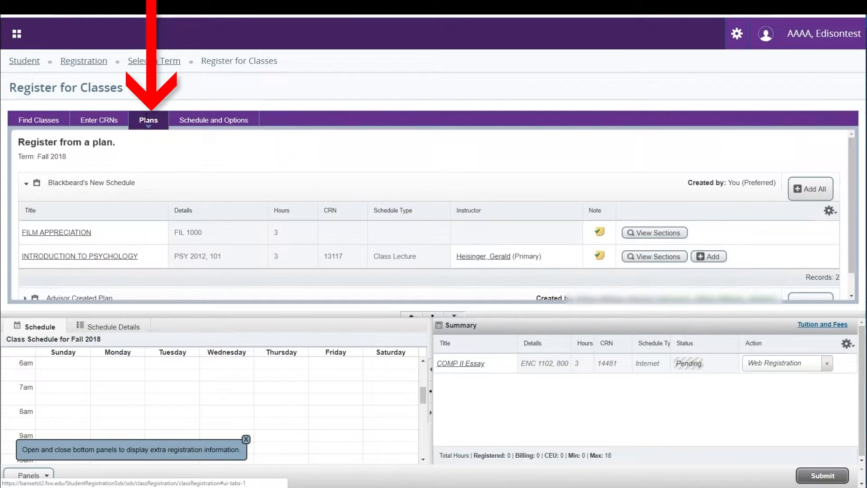
mouse_move(331, 182)
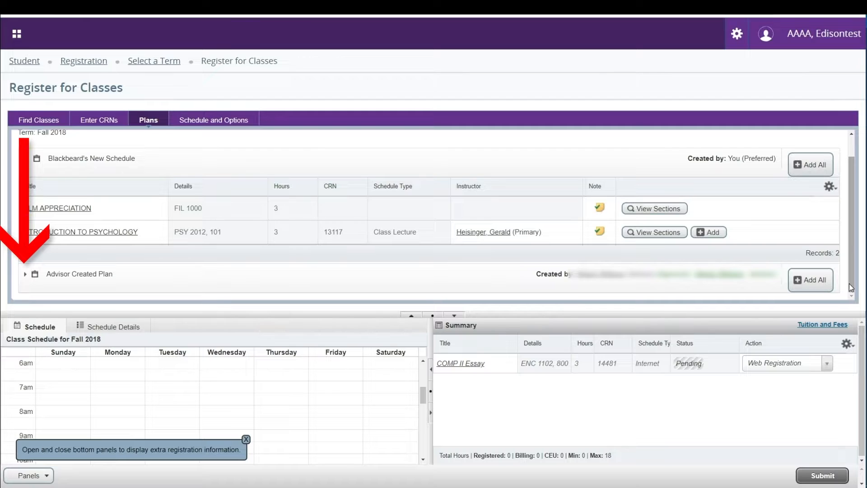
left_click(25, 274)
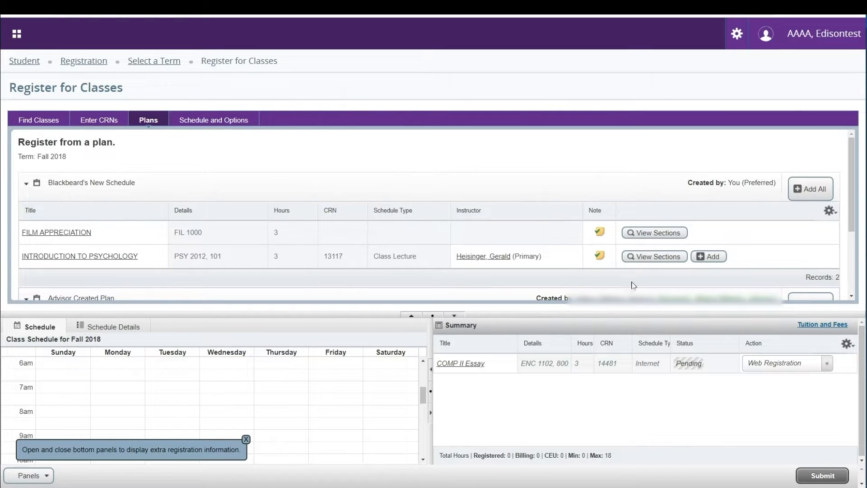
mouse_move(670, 279)
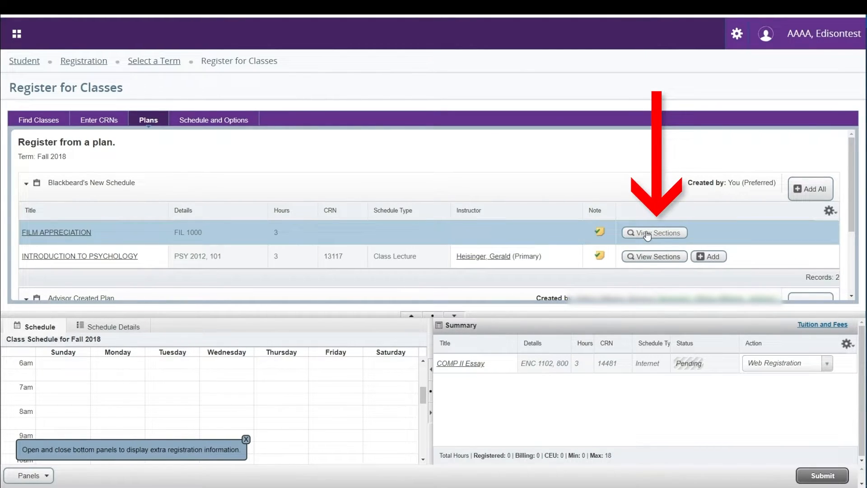
- View FILM APPRECIATION sections and add CRN 14247 (FIL 1000) to the summary
left_click(655, 232)
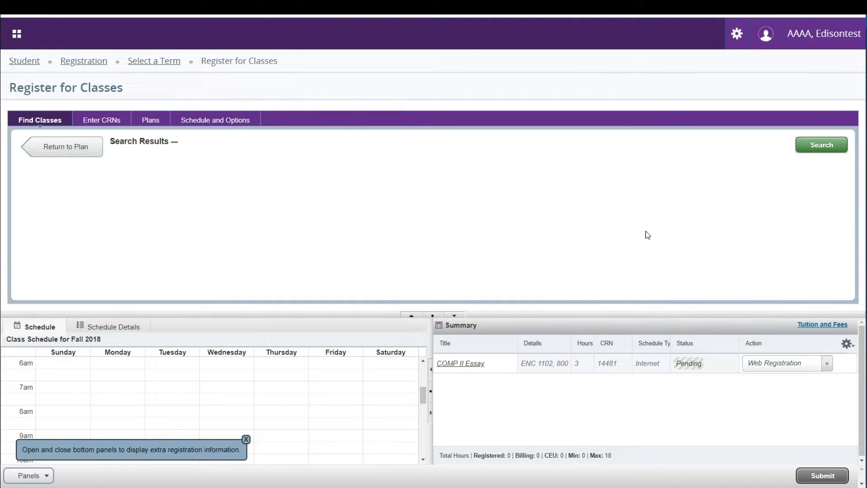
left_click(821, 144)
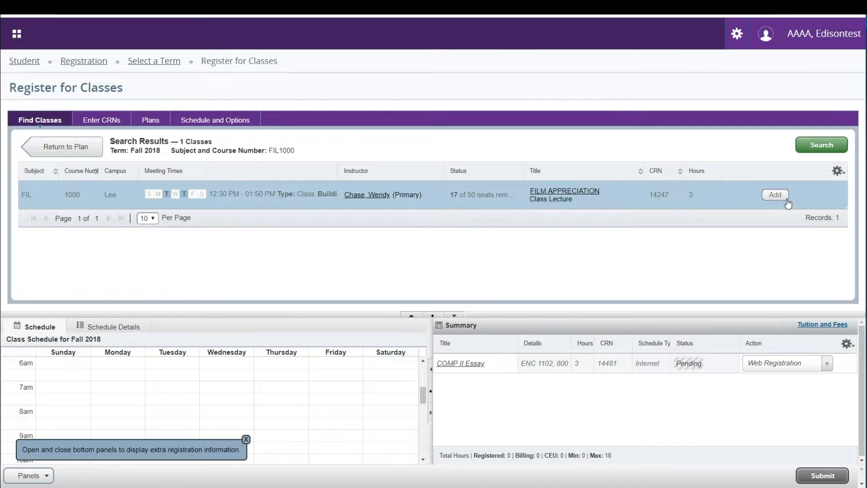
left_click(775, 195)
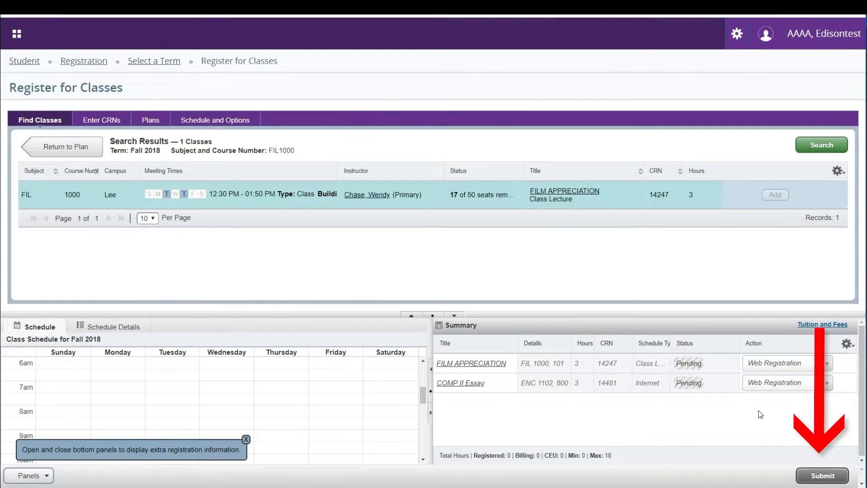
mouse_move(795, 434)
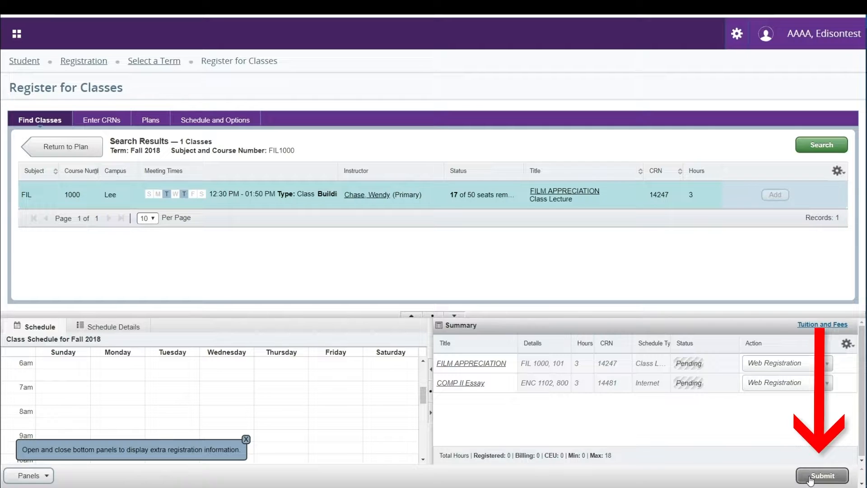
- Submit the three pending registrations and inspect COMP II Essay's prerequisite error and action options
left_click(822, 476)
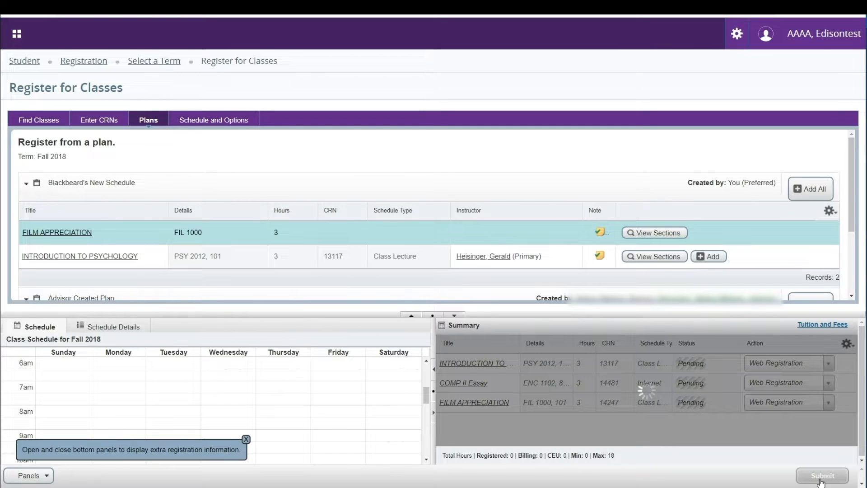
left_click(822, 476)
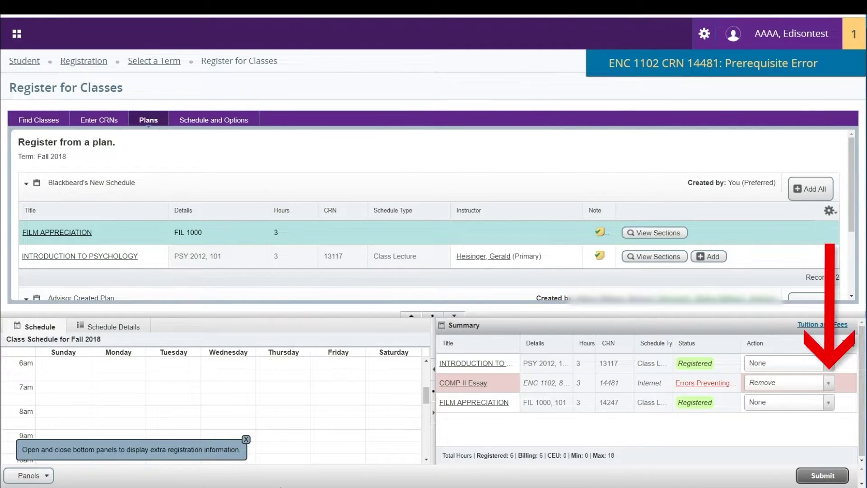
left_click(785, 382)
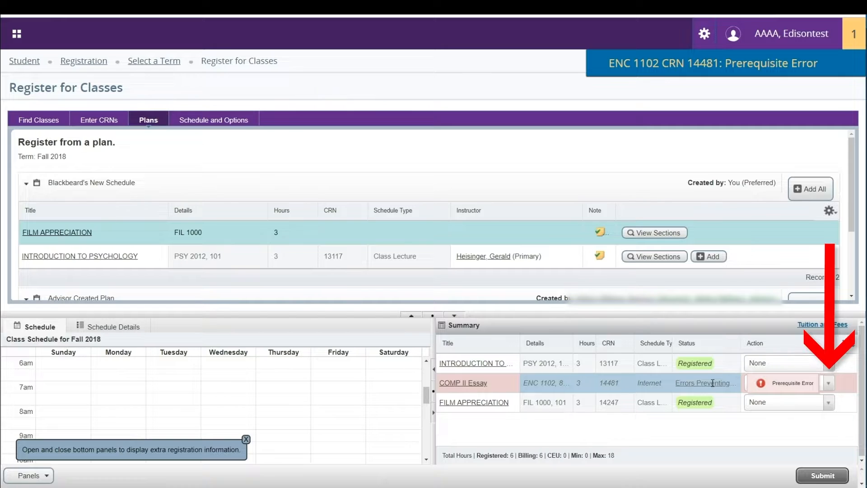
left_click(828, 382)
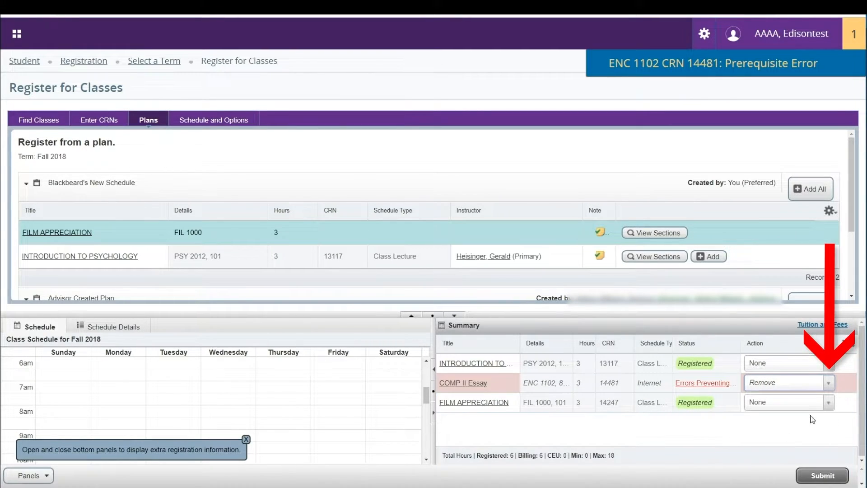
- Submit the Remove action for COMP II Essay, leaving six registered hours
left_click(821, 475)
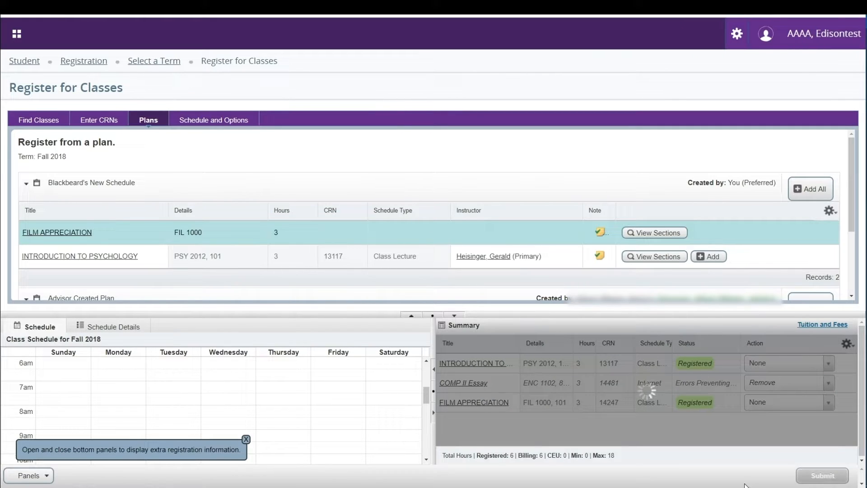
left_click(822, 475)
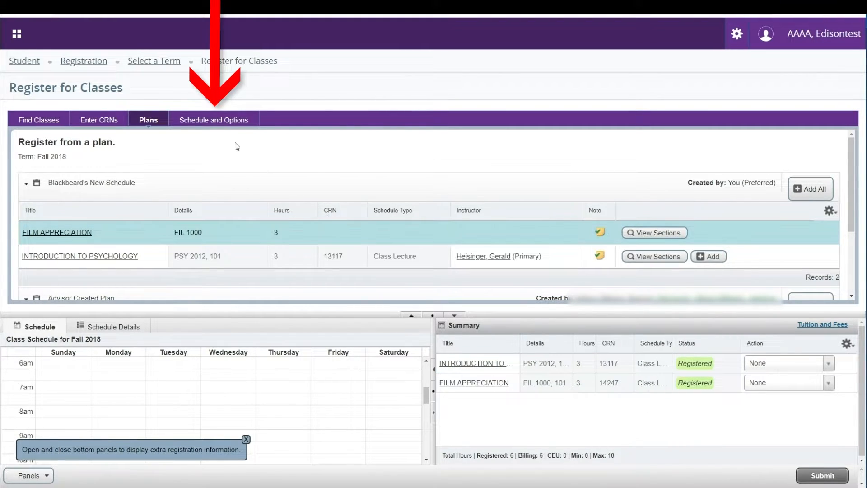
- Open Schedule and Options and its Schedule Details tab for both registered courses
left_click(215, 120)
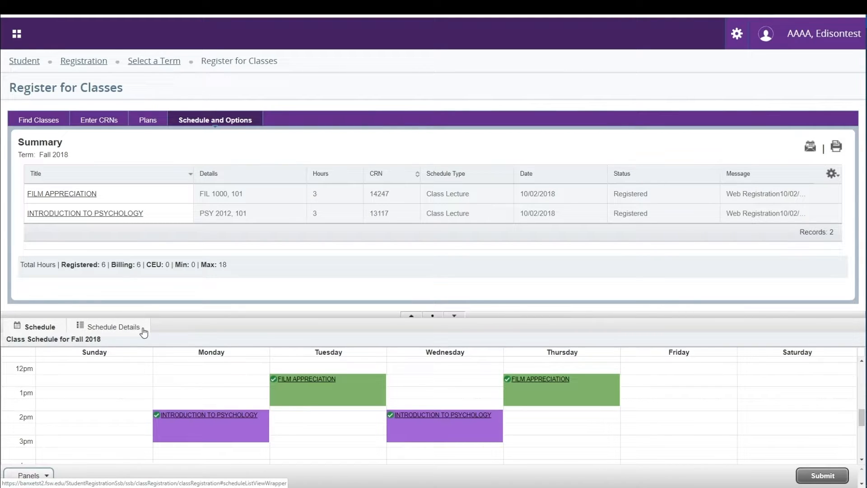
left_click(113, 326)
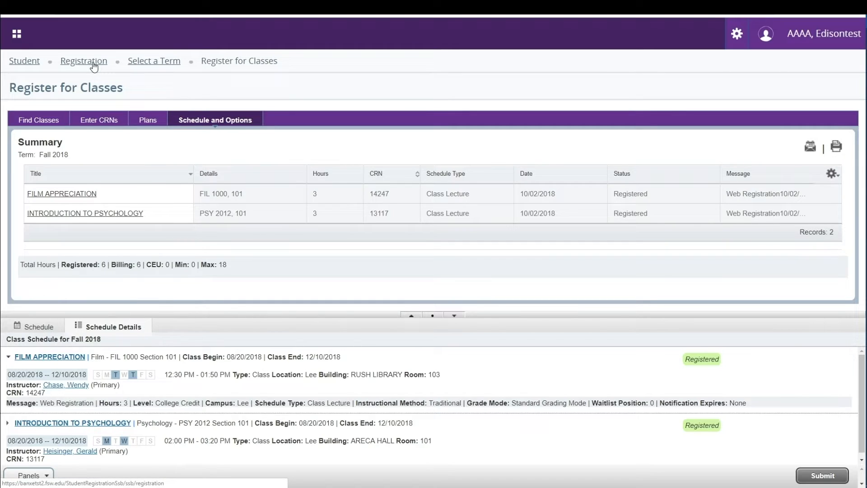
- Return to the Registration page and open View Registration Information
left_click(83, 61)
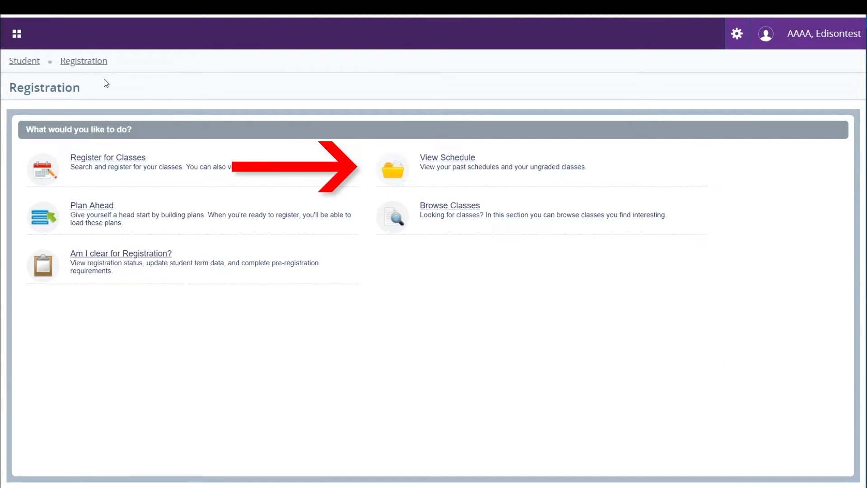
mouse_move(306, 113)
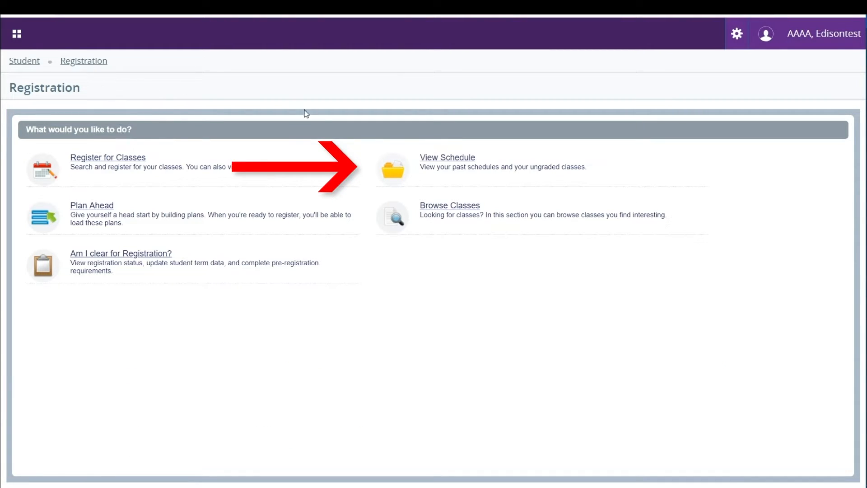
left_click(447, 157)
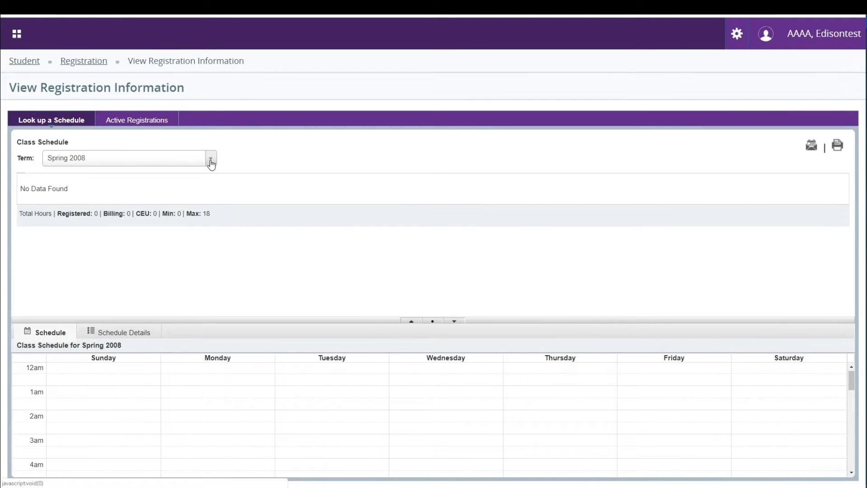
- Select the Fall 2018 term, scroll the weekly calendar, and resize the course table and calendar panels
left_click(210, 159)
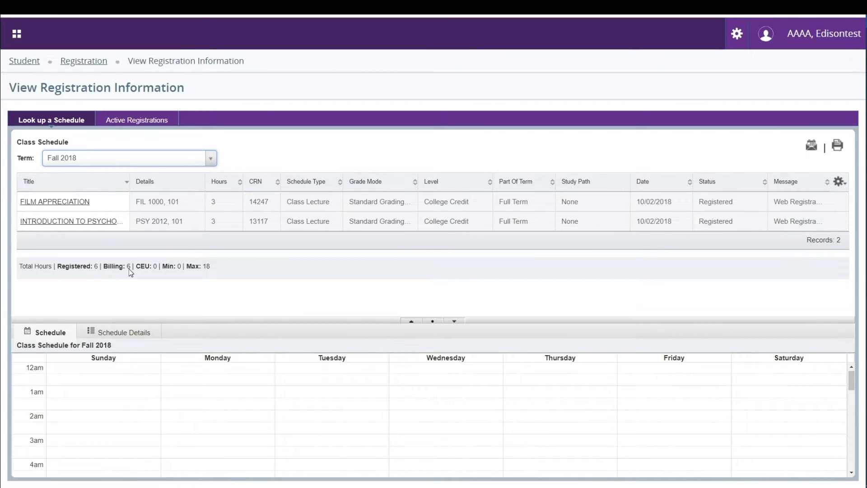
mouse_move(125, 286)
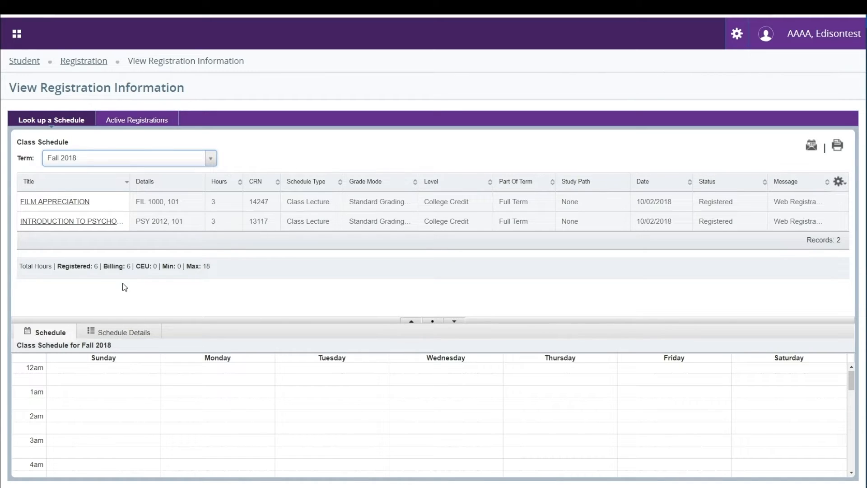
scroll("down", 3)
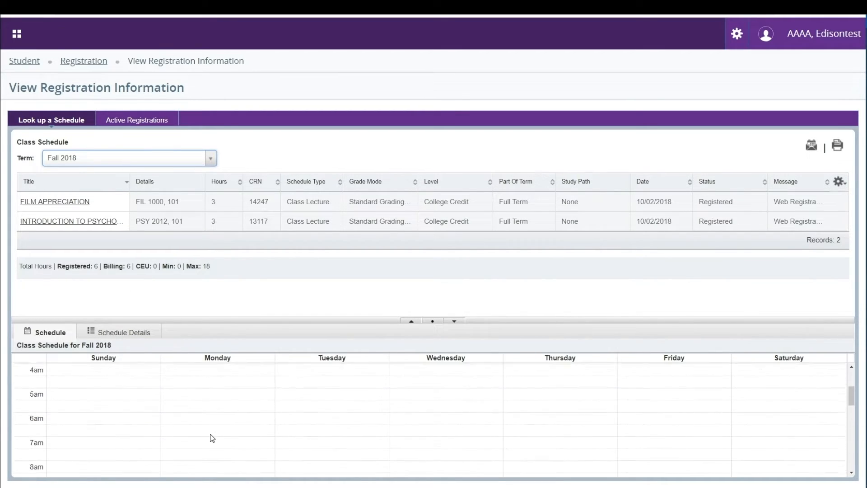
scroll("down", 3)
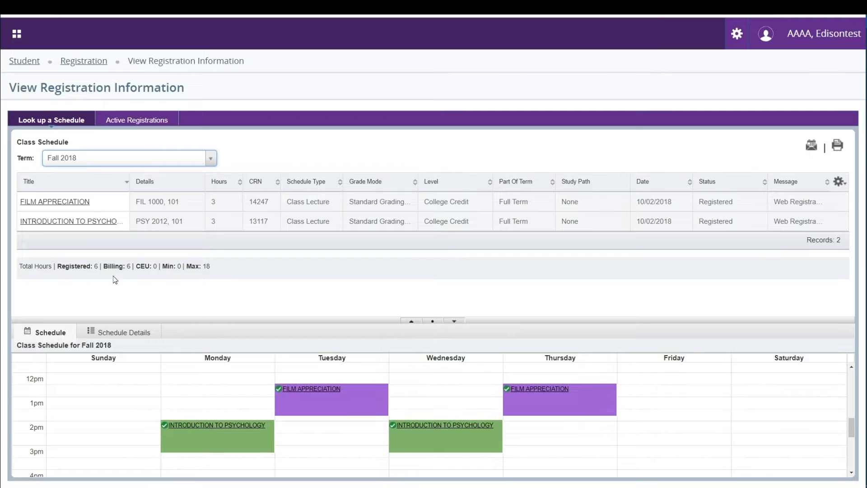
mouse_move(386, 315)
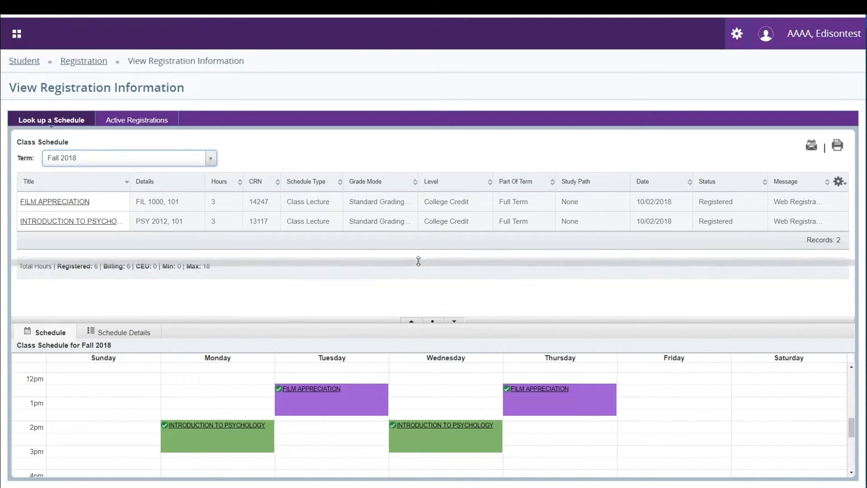
left_click(411, 238)
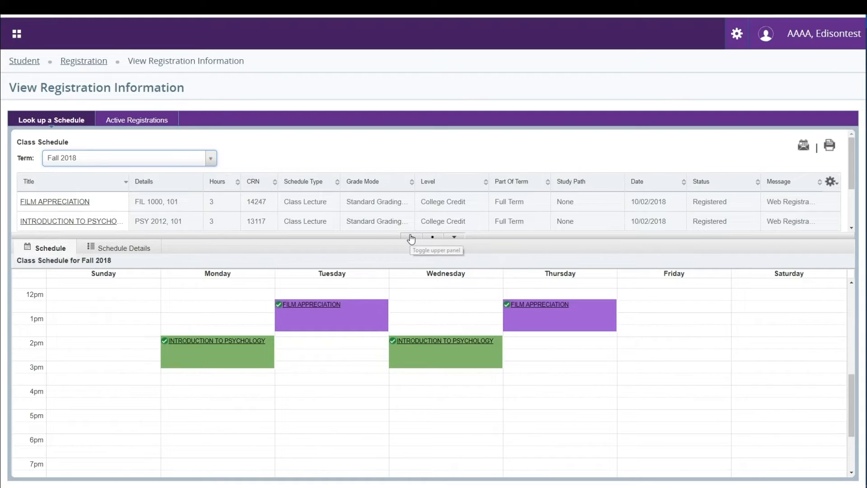
left_click(411, 238)
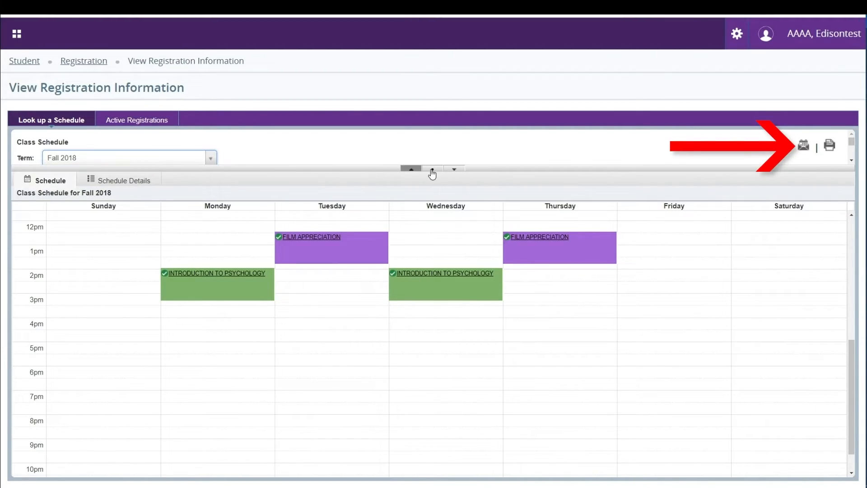
left_click(411, 169)
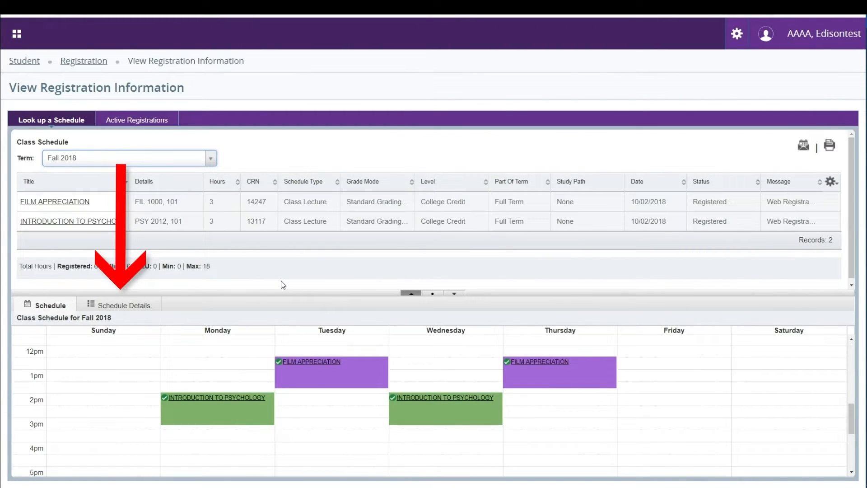
- Show meeting times, locations, rooms and instructors for both Fall 2018 courses
left_click(123, 304)
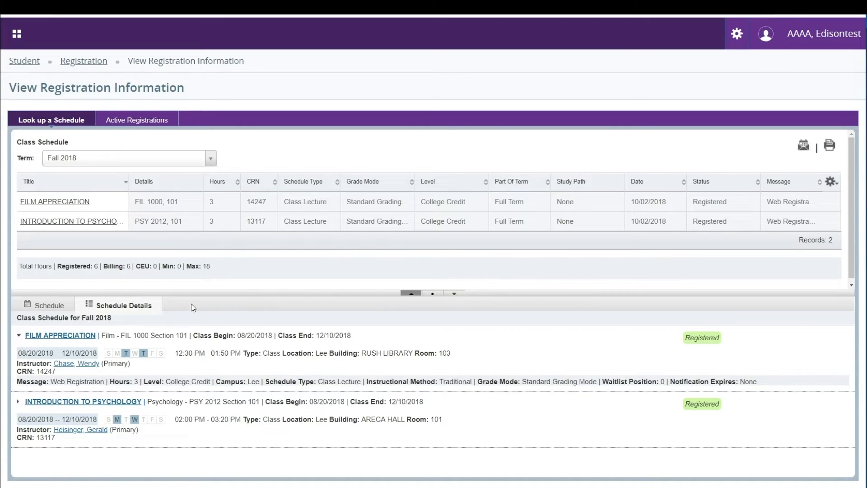
mouse_move(60, 335)
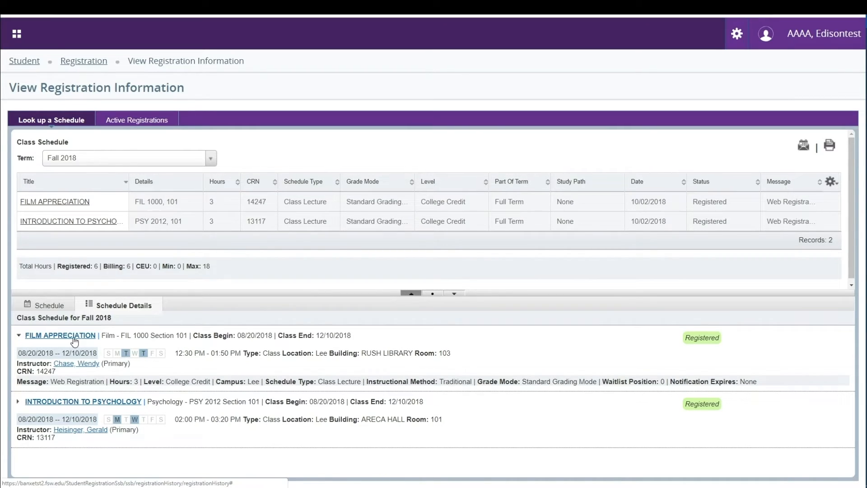
left_click(55, 202)
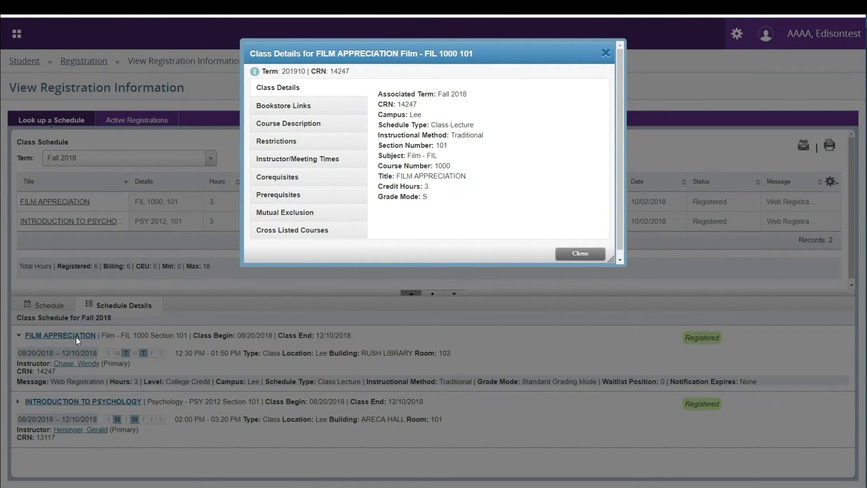
mouse_move(241, 120)
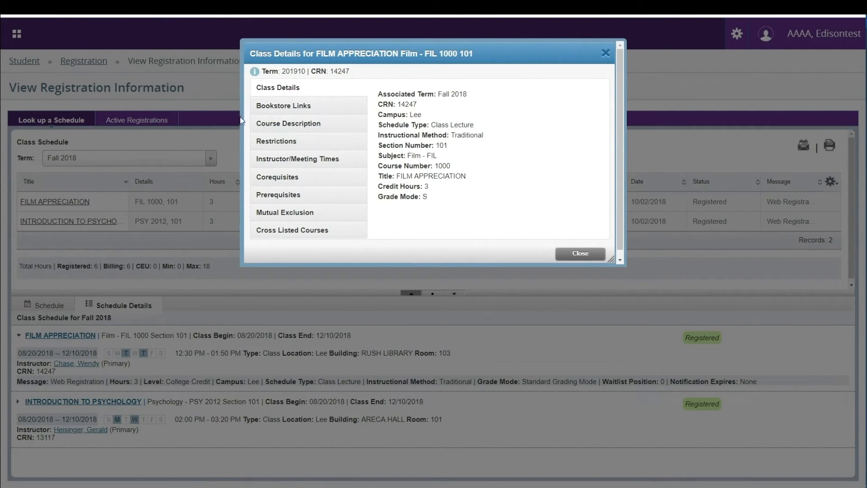
mouse_move(351, 109)
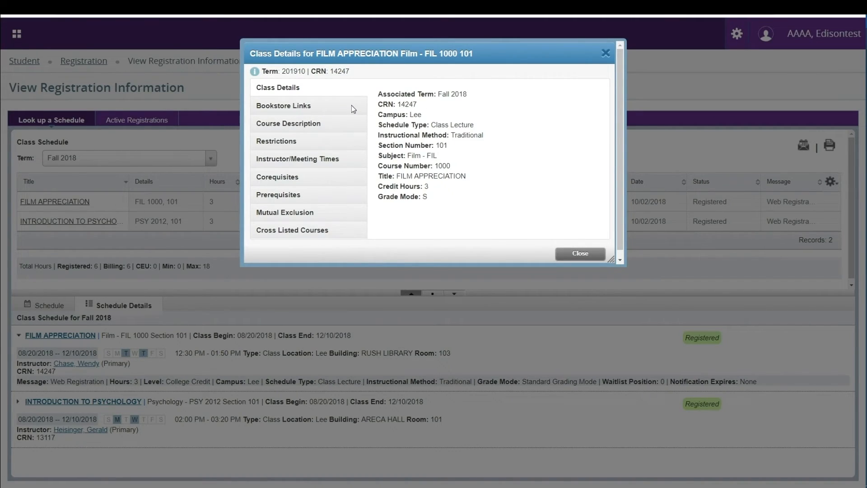
mouse_move(349, 163)
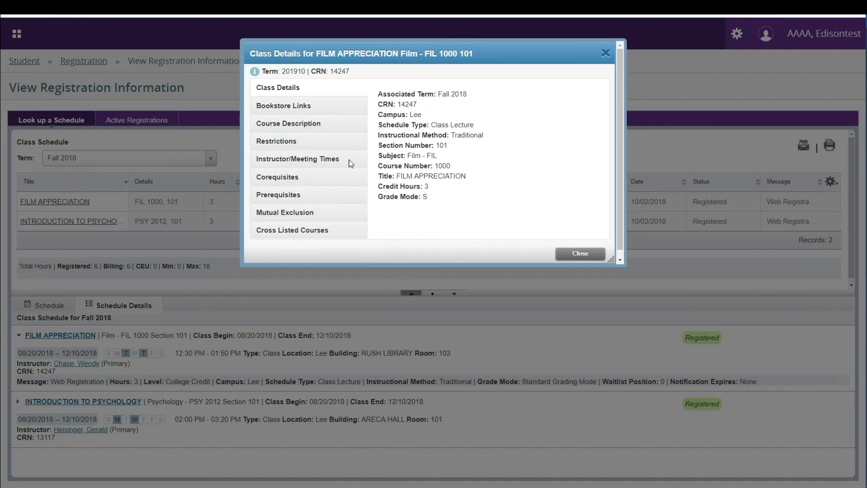
left_click(298, 159)
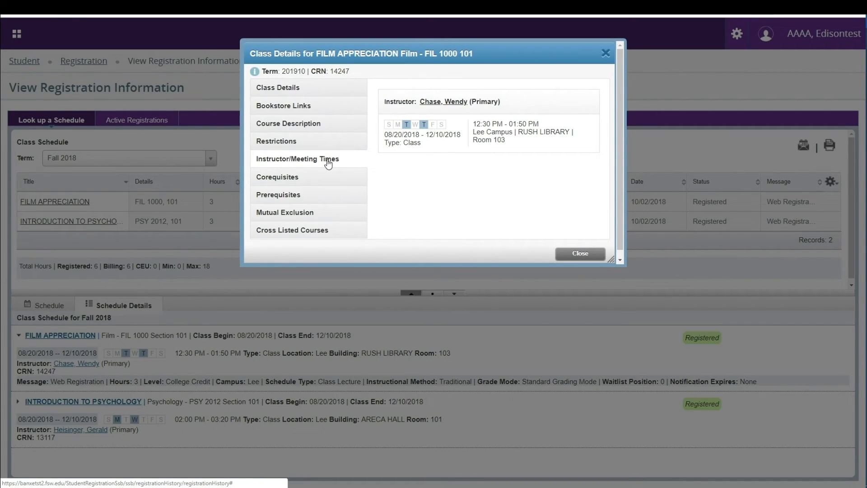
left_click(580, 254)
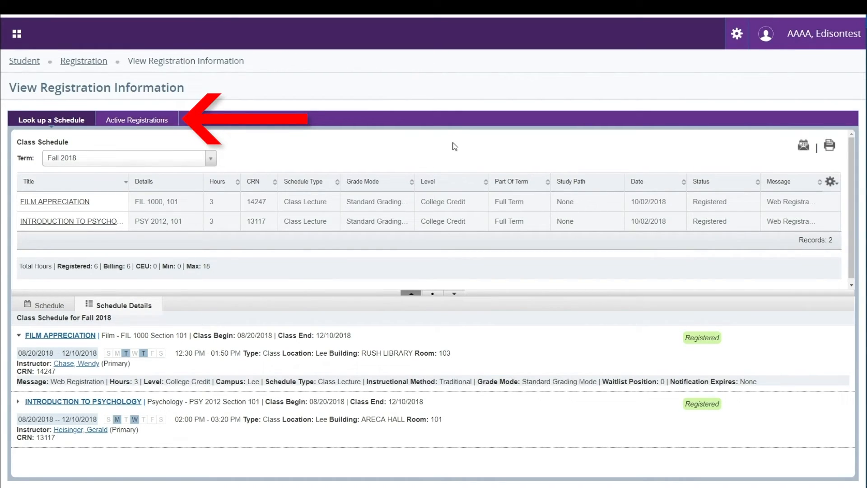
- Return to Register for Classes showing Film Appreciation and Introduction to Psychology on the Fall 2018 calendar
left_click(136, 121)
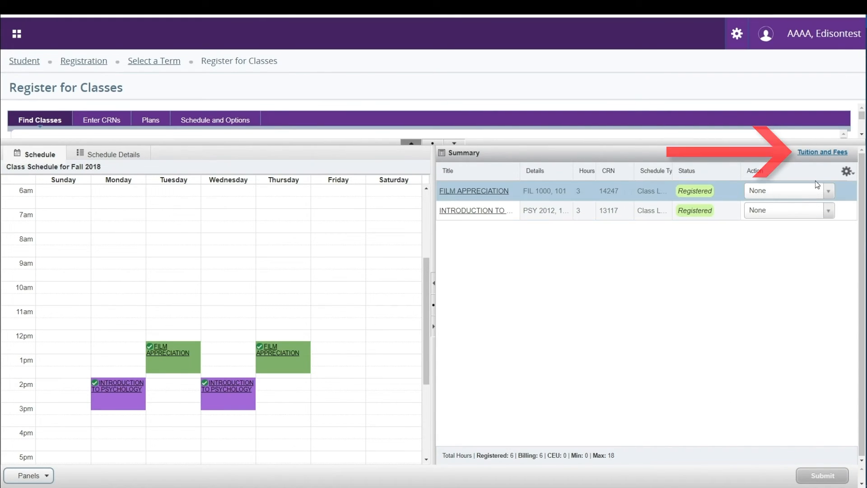
- Review the $710.16 Fall 2018 tuition and fees, then go to detailed account information
left_click(823, 152)
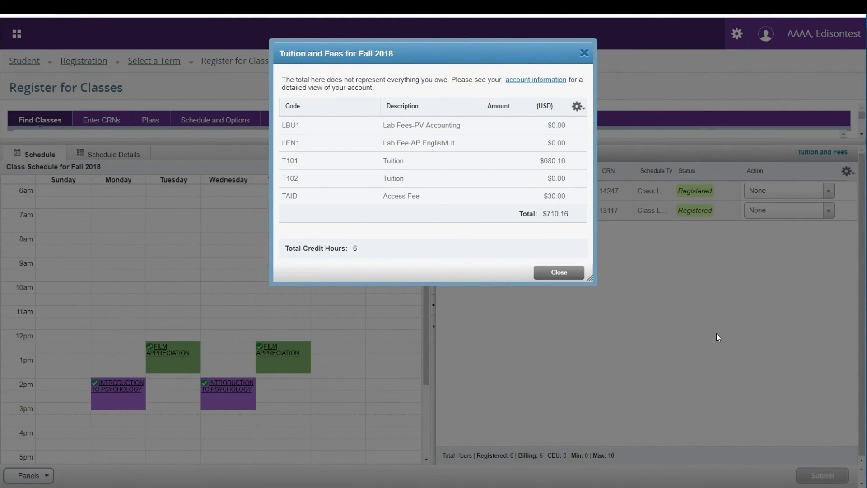
mouse_move(601, 144)
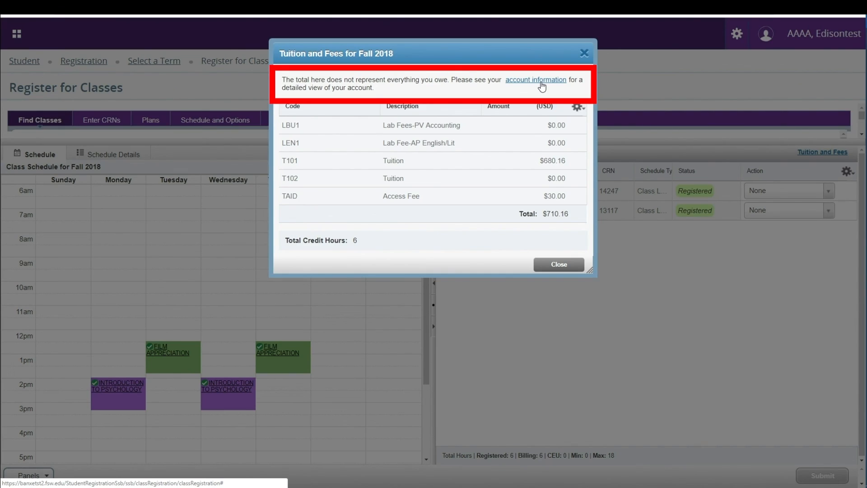
left_click(535, 79)
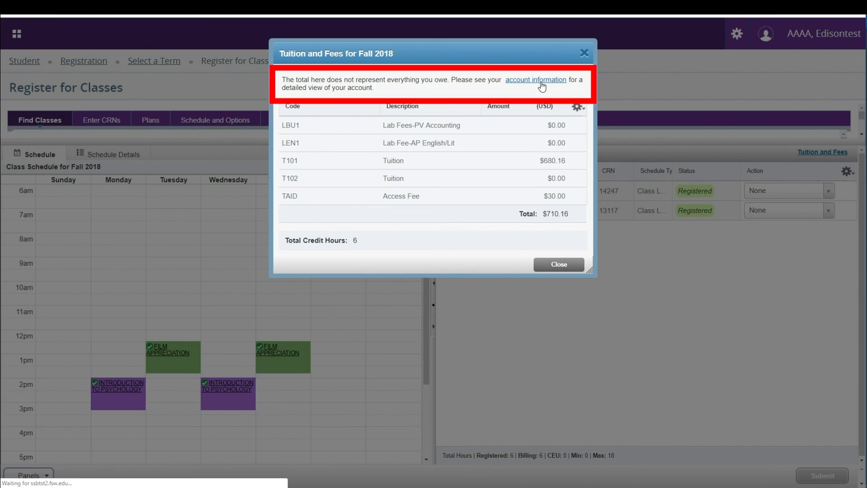